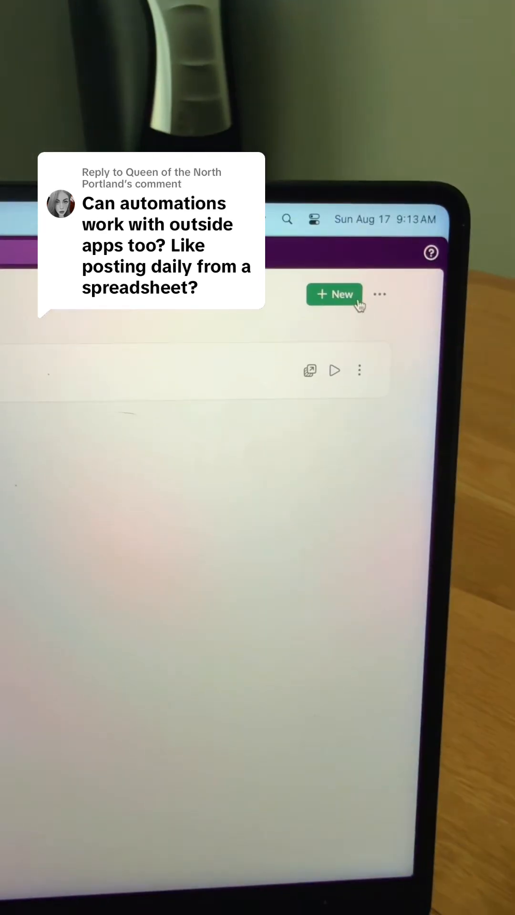
- Build a new workflow named 'T-shirts for event' with description 'Share your information'
{"action": "left_click", "coordinate": [334, 294]}
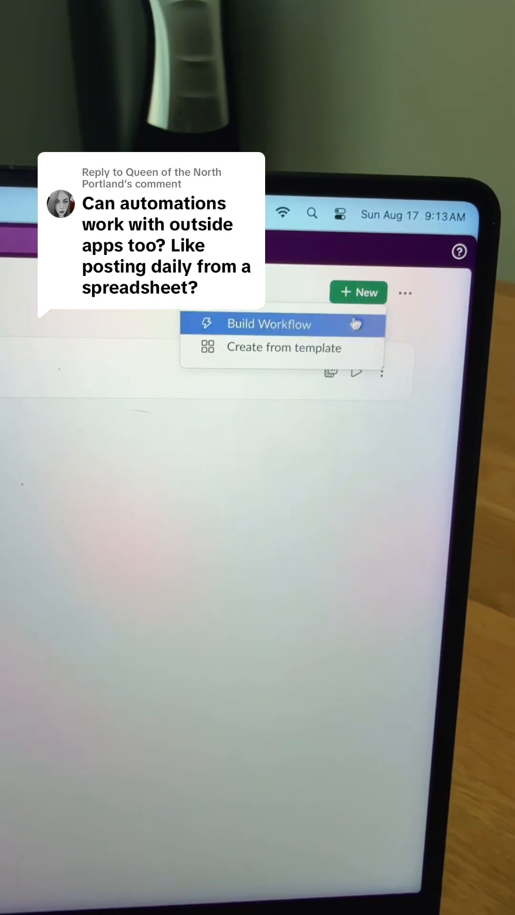
{"action": "left_click", "coordinate": [268, 324]}
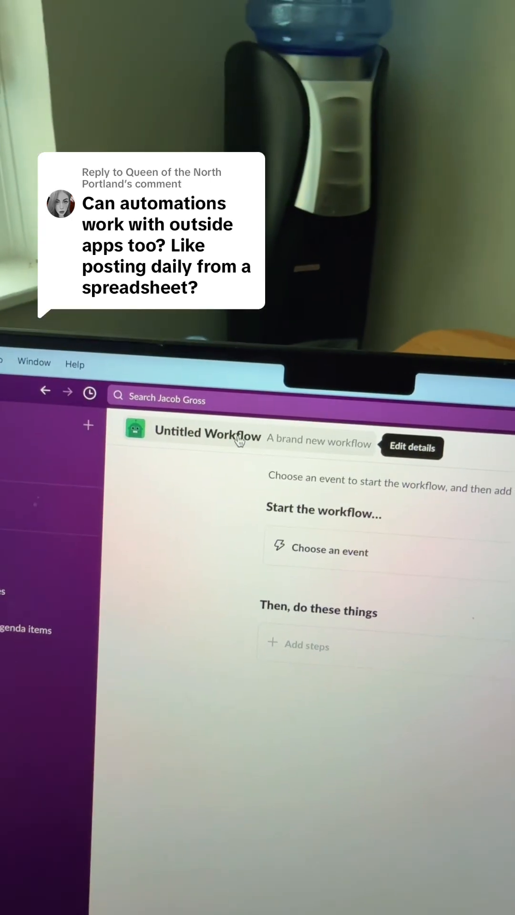
{"action": "left_click", "coordinate": [411, 448]}
{"action": "type", "text": "Share your information"}
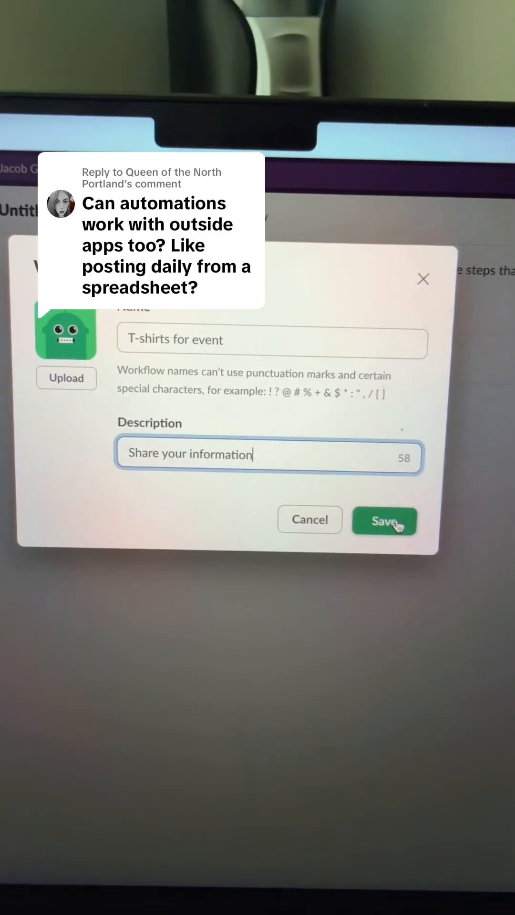
{"action": "left_click", "coordinate": [384, 520]}
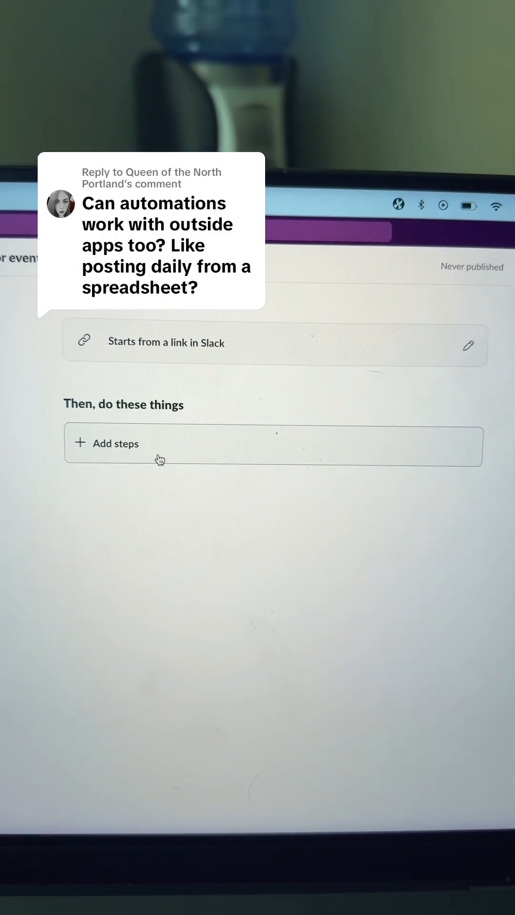
- Add a form step asking full name, t-shirt size dropdown (XS–4XL), and address
{"action": "left_click", "coordinate": [117, 444]}
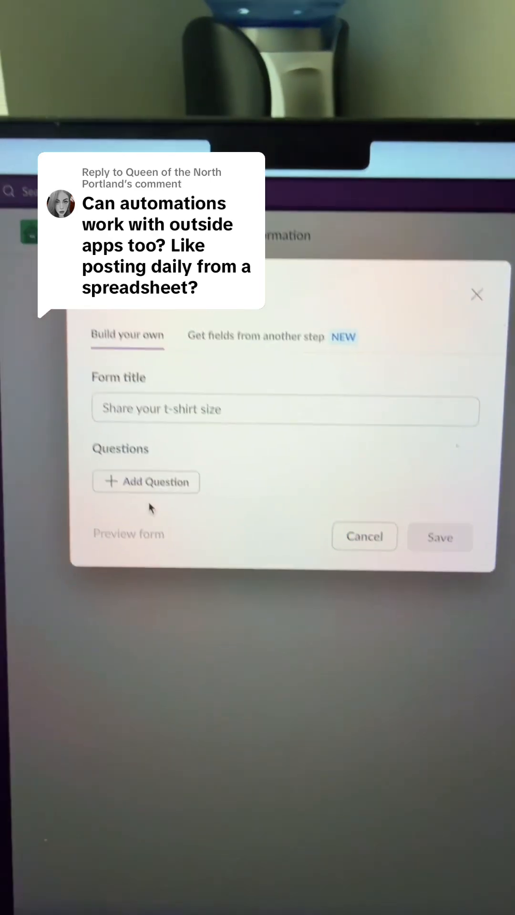
{"action": "left_click", "coordinate": [145, 481]}
{"action": "type", "text": "What's your full name?"}
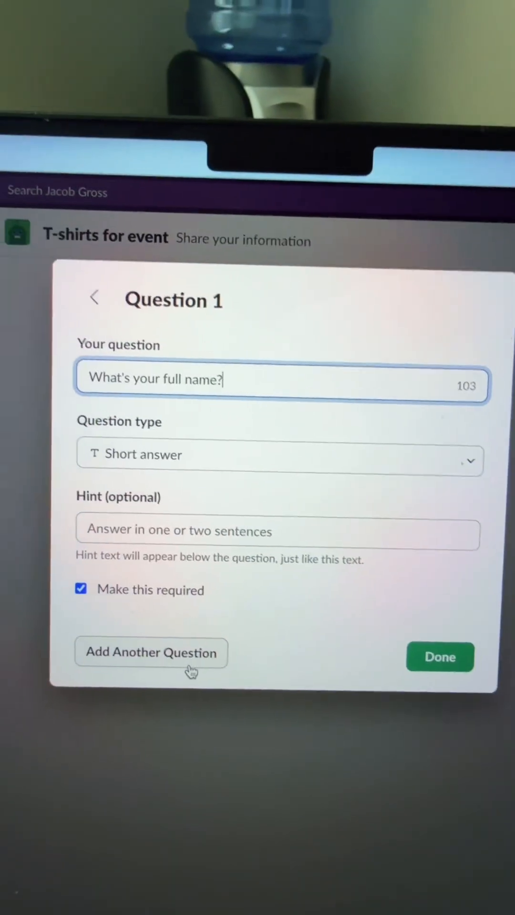
{"action": "left_click", "coordinate": [151, 653]}
{"action": "type", "text": "What's your t-shirt size?"}
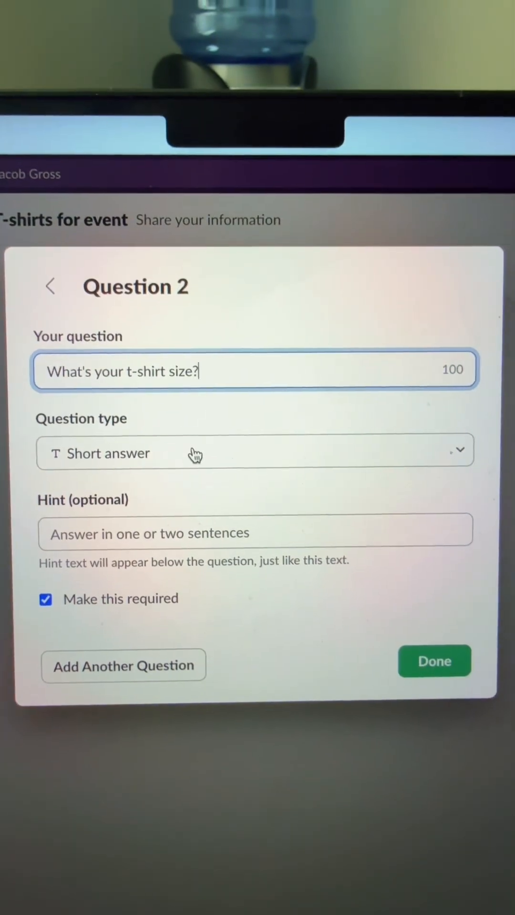
{"action": "left_click", "coordinate": [255, 453]}
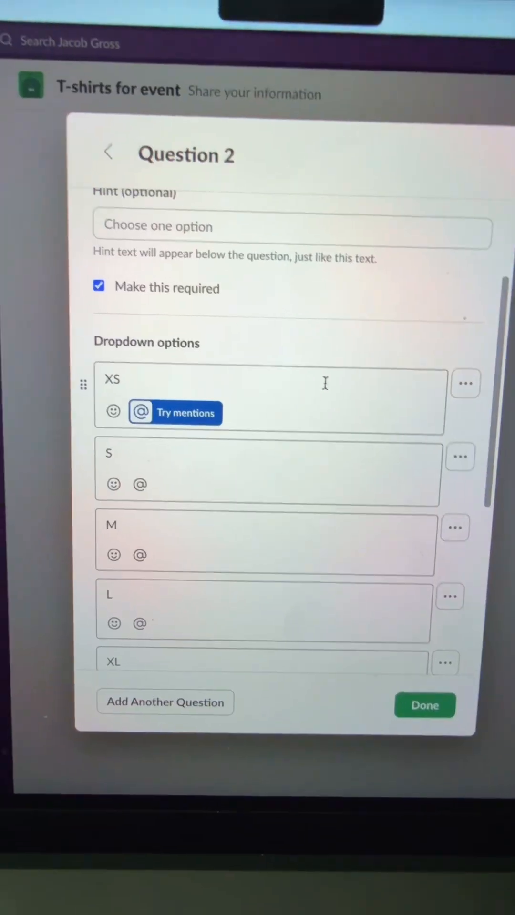
{"action": "scroll", "scroll_direction": "down", "scroll_amount": 3}
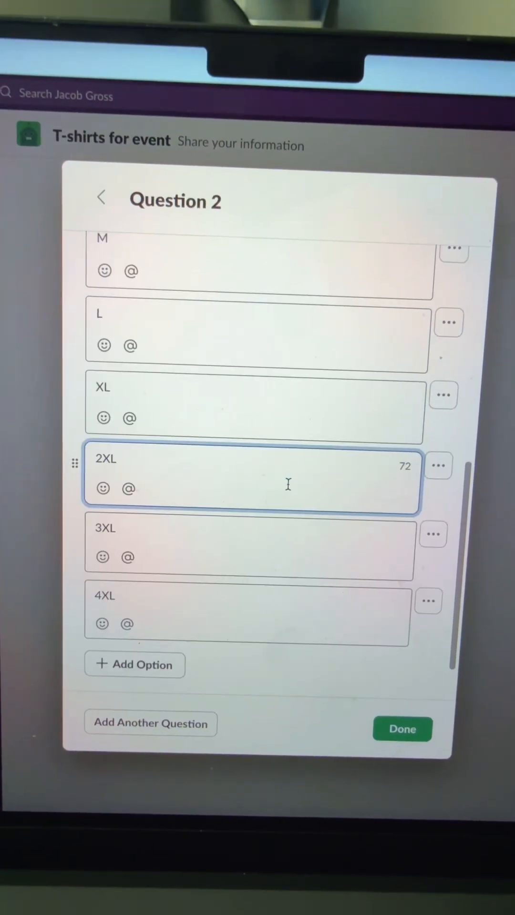
{"action": "left_click", "coordinate": [151, 723]}
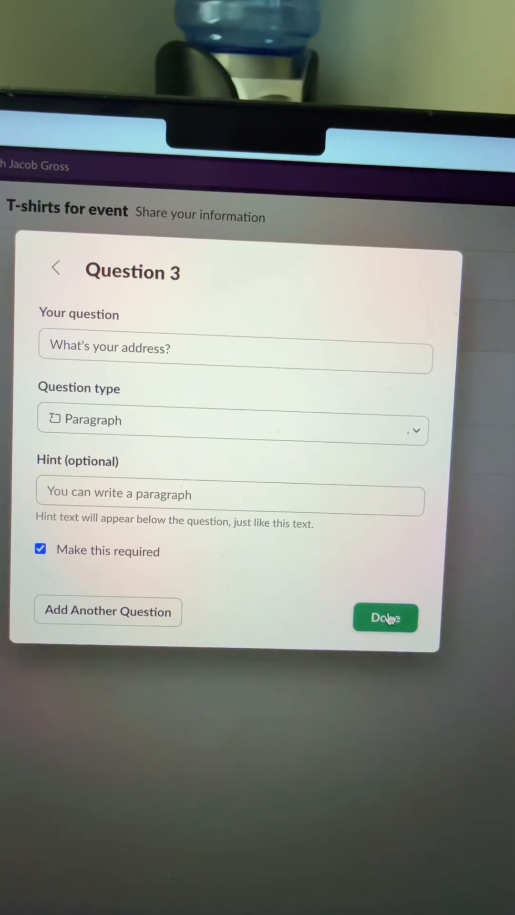
{"action": "left_click", "coordinate": [384, 617]}
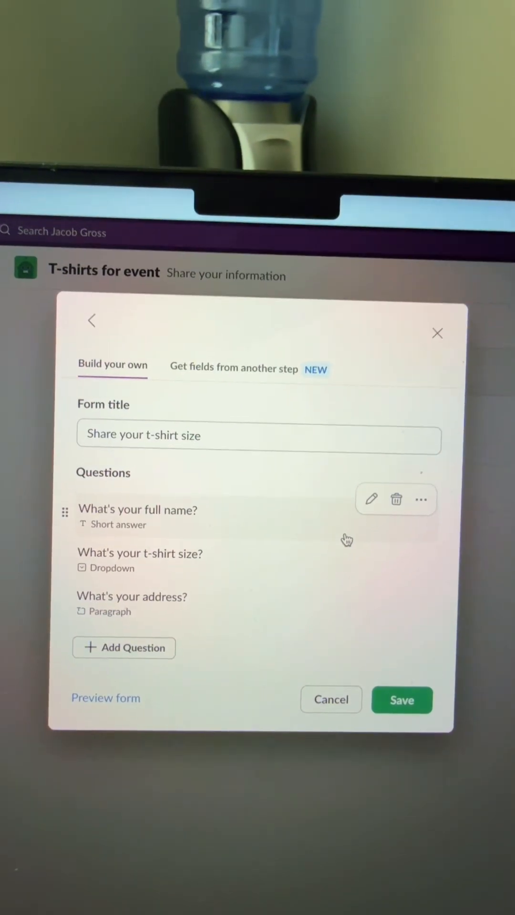
- Save the form, then add a Google Sheets step targeting Event merch_Shipping information, Sheet1
{"action": "left_click", "coordinate": [401, 699]}
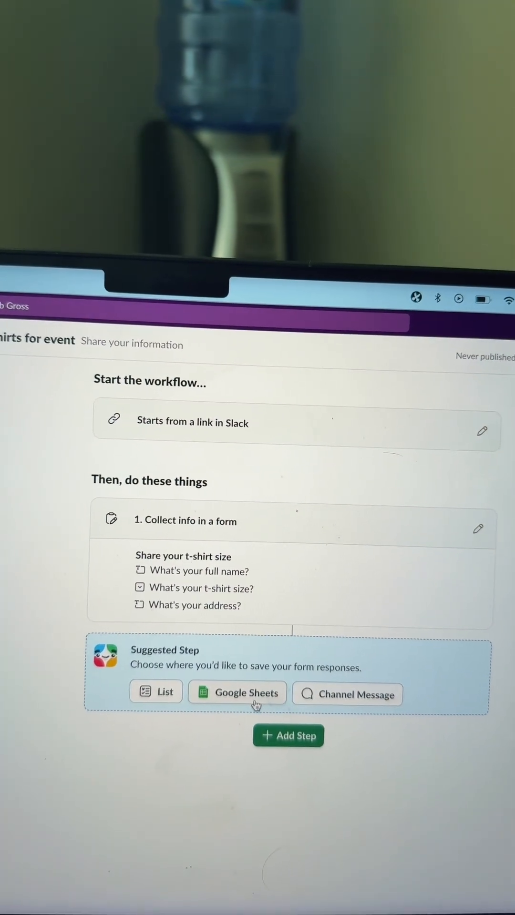
{"action": "left_click", "coordinate": [237, 694]}
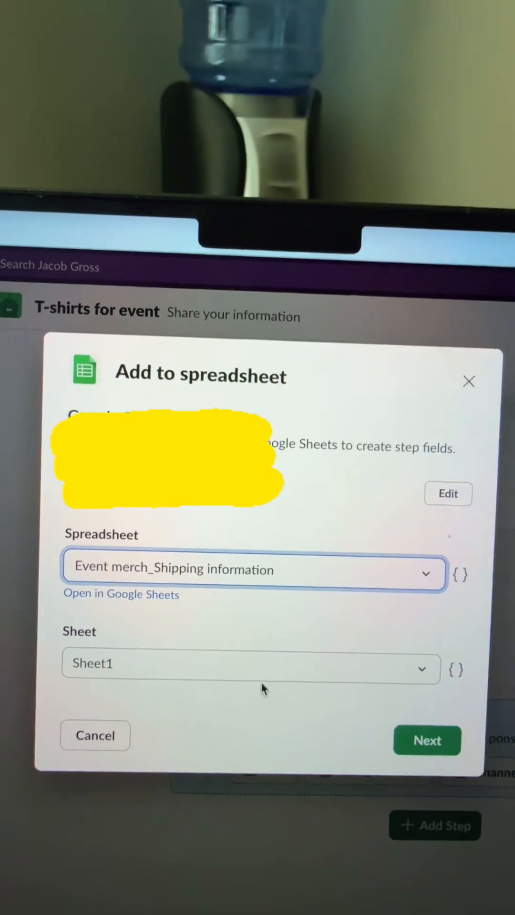
{"action": "left_click", "coordinate": [120, 593]}
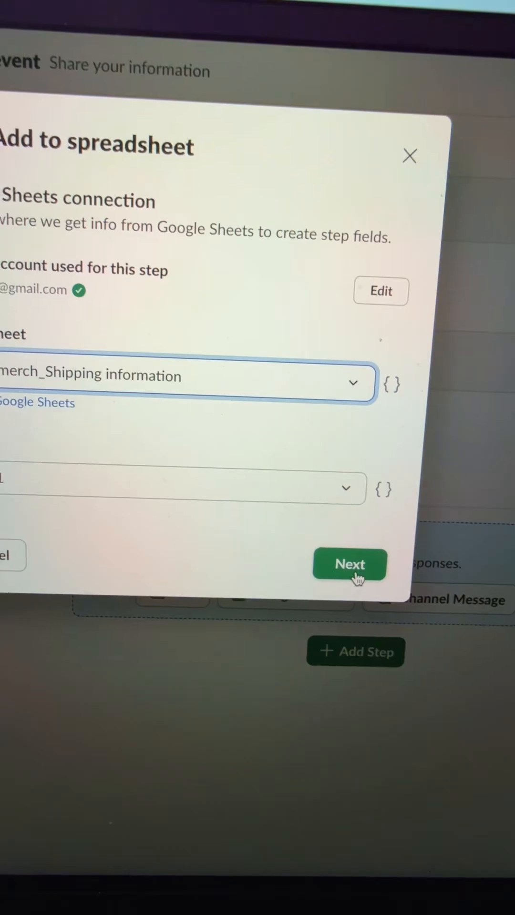
{"action": "left_click", "coordinate": [349, 564]}
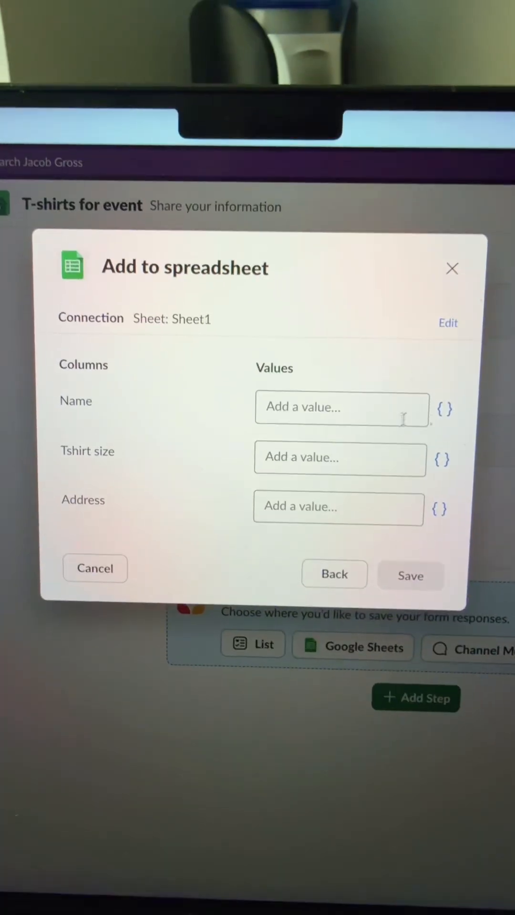
- Map Name, Tshirt size and Address columns to the form's answers and save
{"action": "left_click", "coordinate": [443, 407]}
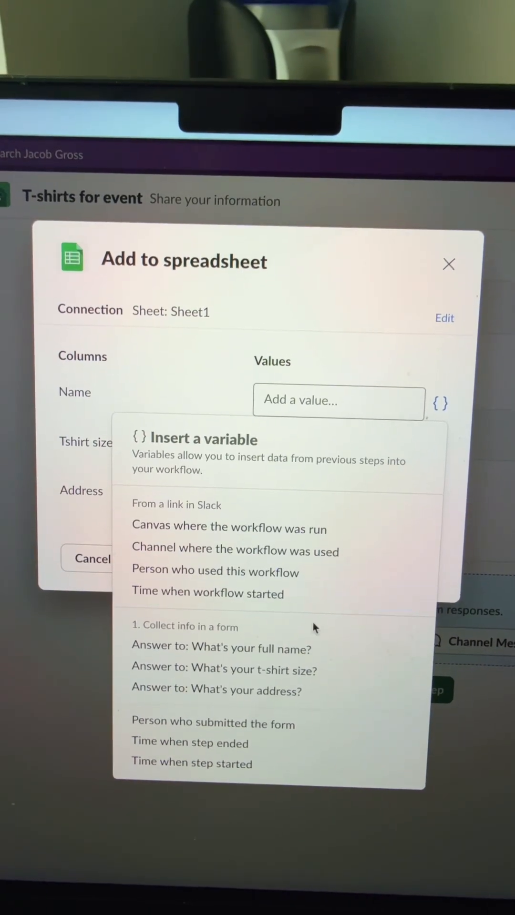
{"action": "left_click", "coordinate": [218, 648]}
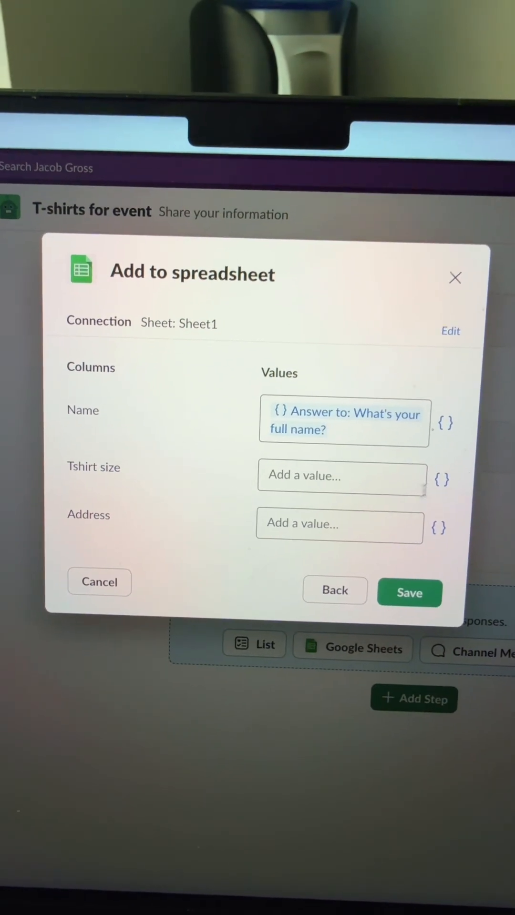
{"action": "left_click", "coordinate": [442, 479]}
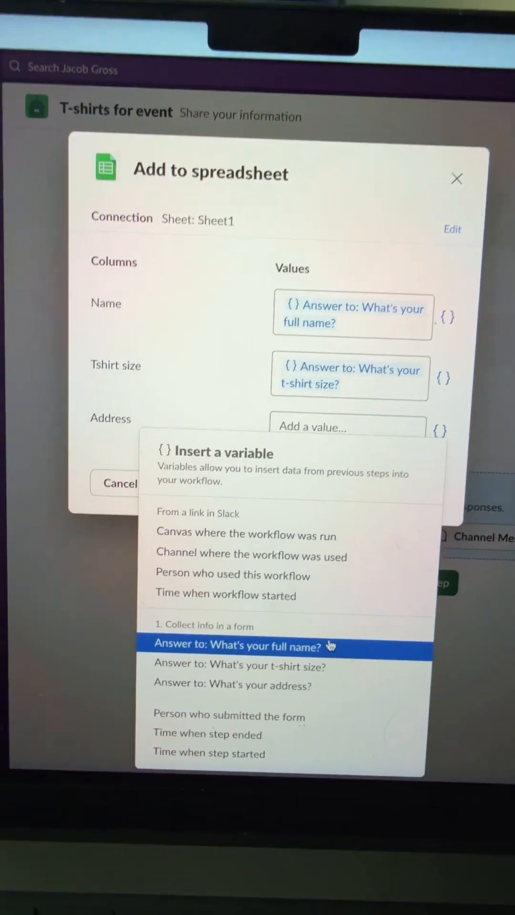
{"action": "left_click", "coordinate": [233, 686]}
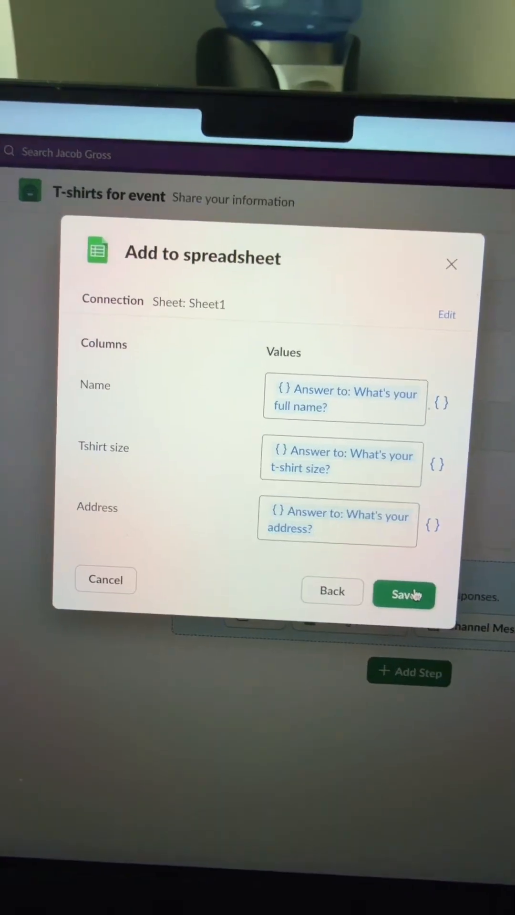
{"action": "left_click", "coordinate": [402, 594]}
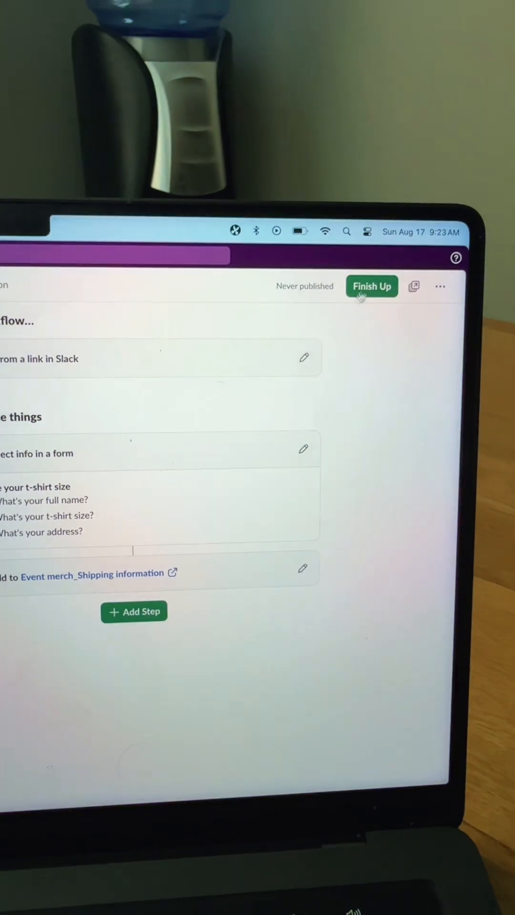
- Publish the 'T-shirts for event' workflow and dismiss the confirmation
{"action": "left_click", "coordinate": [371, 286]}
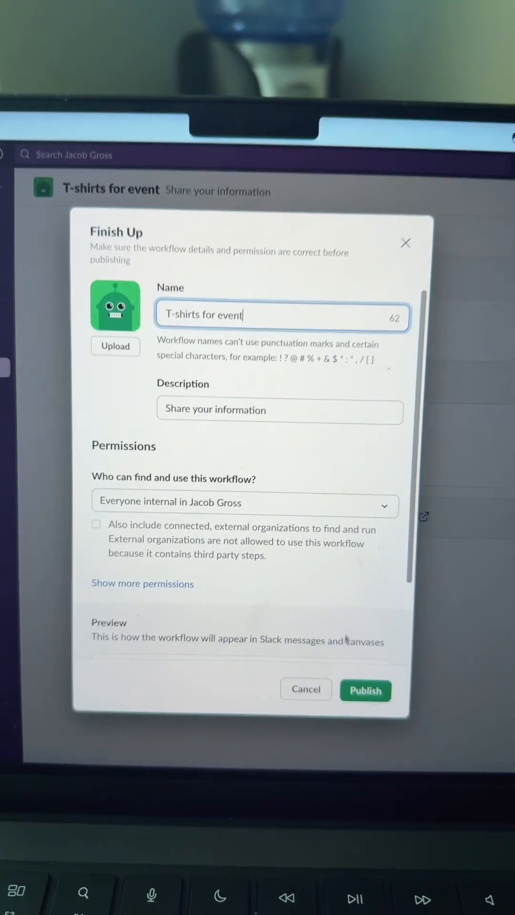
{"action": "left_click", "coordinate": [366, 691]}
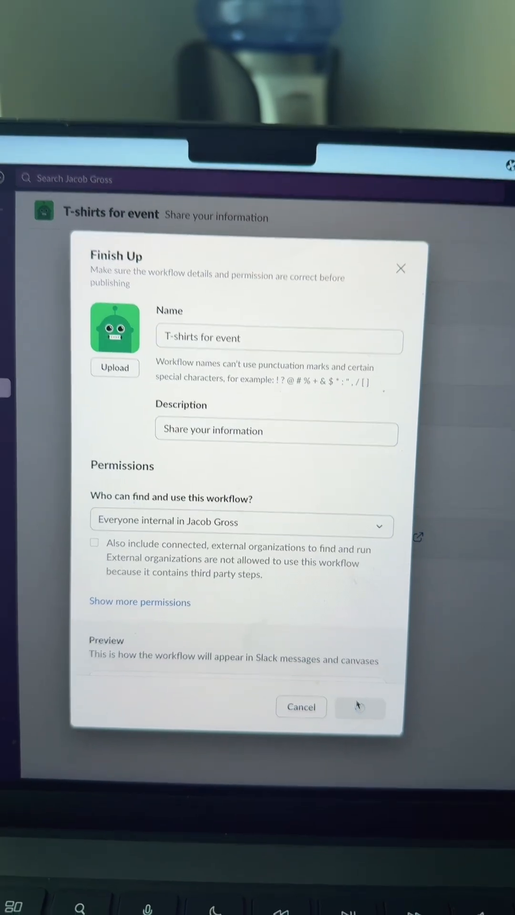
{"action": "left_click", "coordinate": [361, 707]}
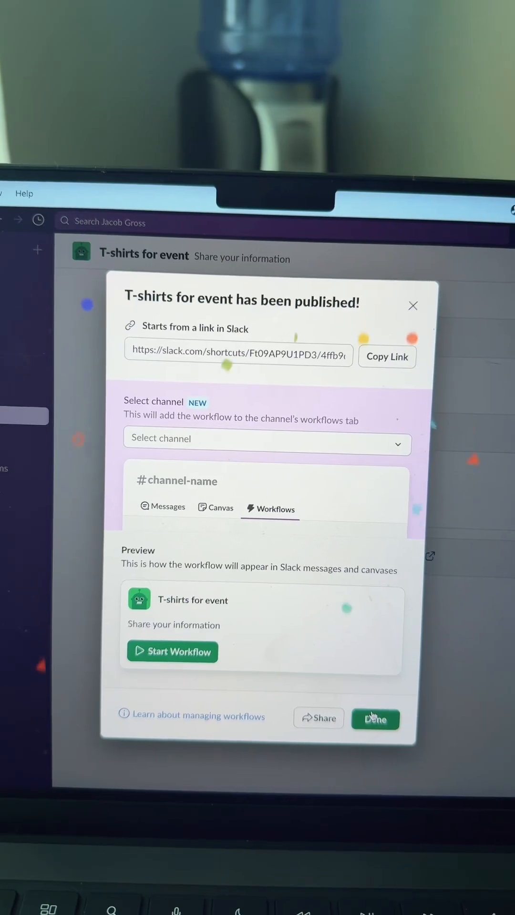
{"action": "left_click", "coordinate": [375, 719]}
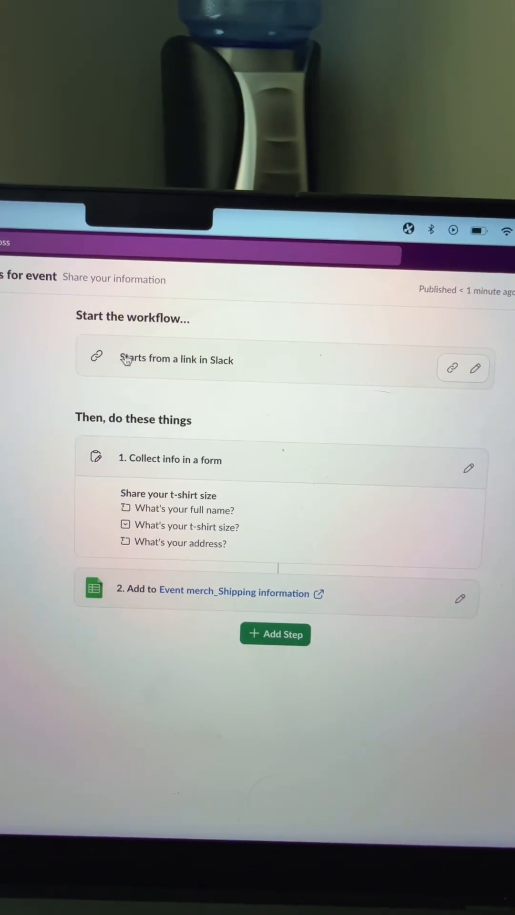
- Share the workflow link in #team-marketing and submit the t-shirt form once
{"action": "left_click", "coordinate": [450, 378]}
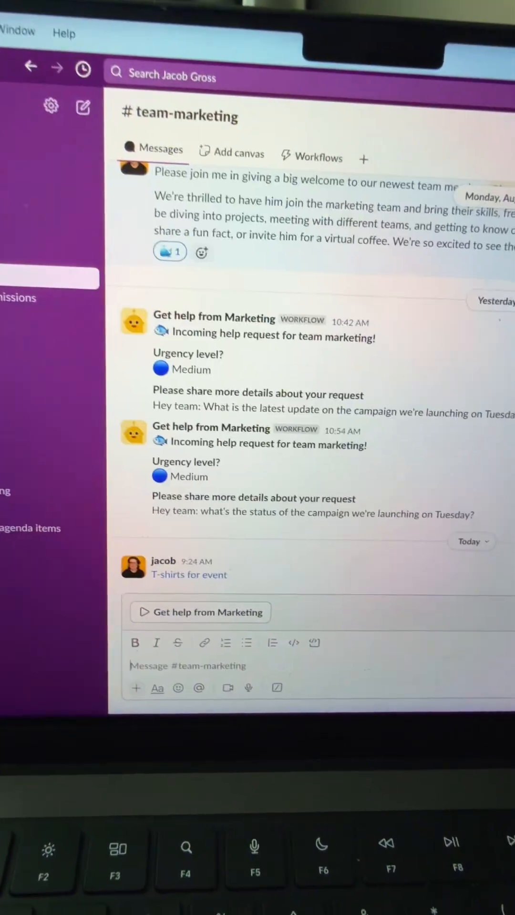
{"action": "scroll", "scroll_direction": "down", "scroll_amount": 3}
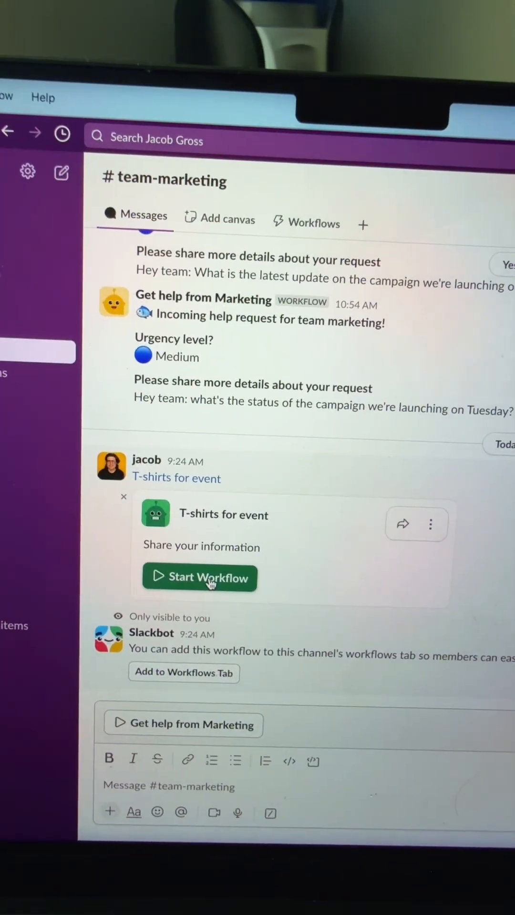
{"action": "left_click", "coordinate": [200, 577]}
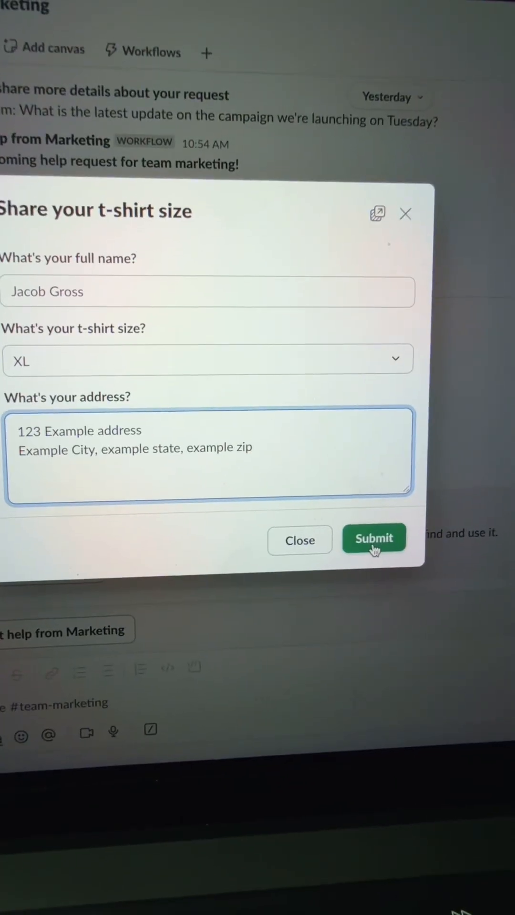
{"action": "left_click", "coordinate": [373, 539]}
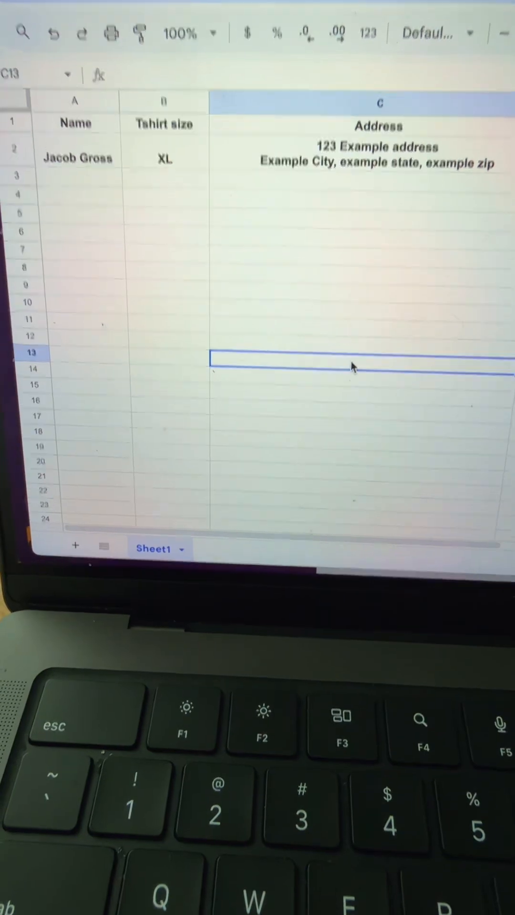